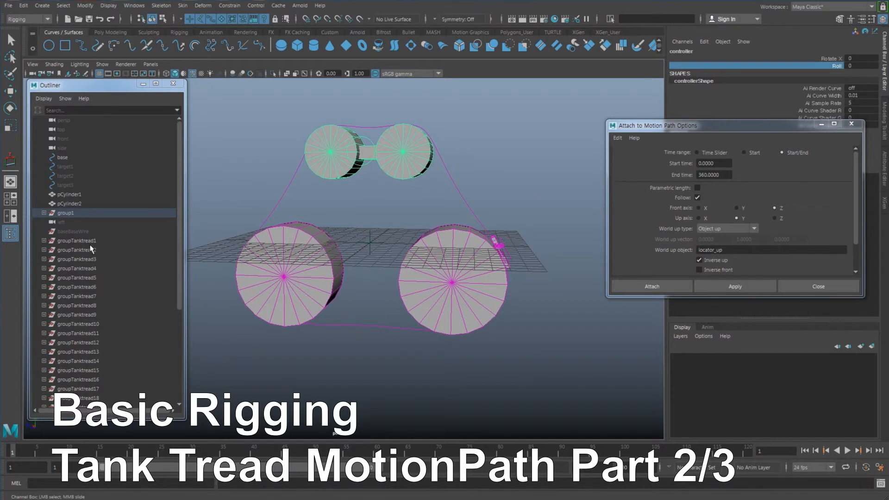
Step: Select the tank base with groupTanktread1 and the controller to review its roll attribute
{"action": "left_click", "coordinate": [75, 241]}
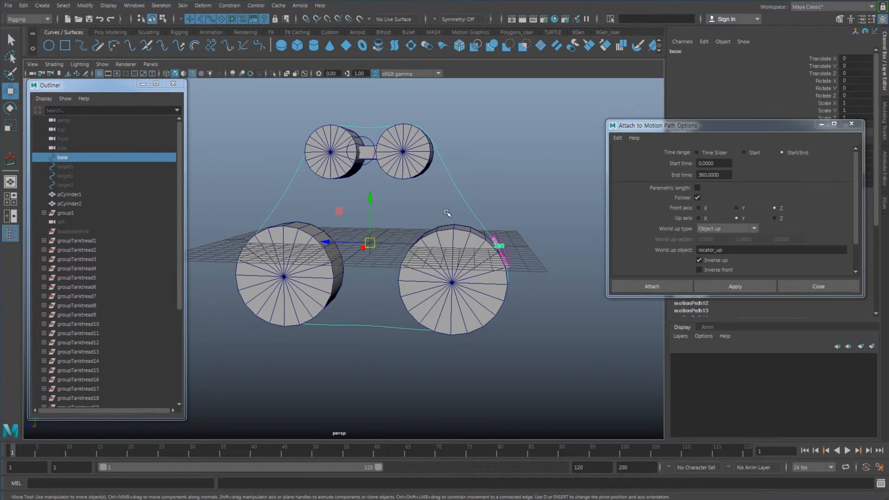
{"action": "left_click", "coordinate": [78, 240]}
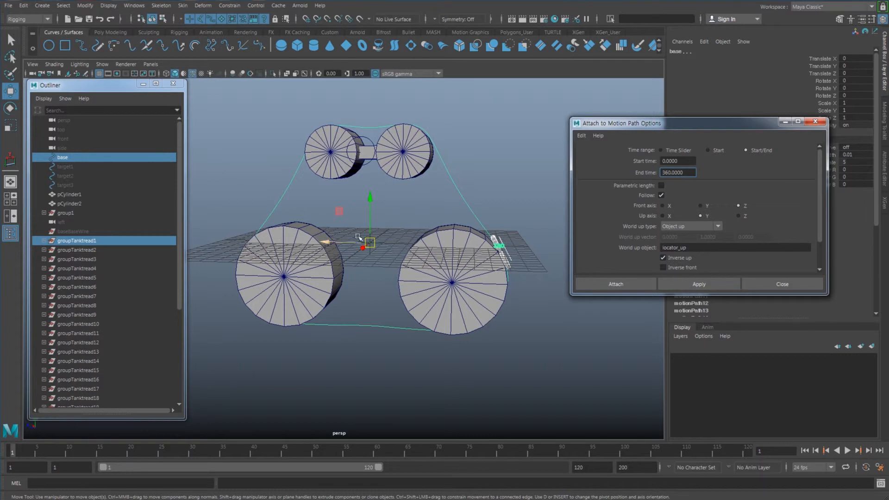
{"action": "left_click", "coordinate": [677, 172]}
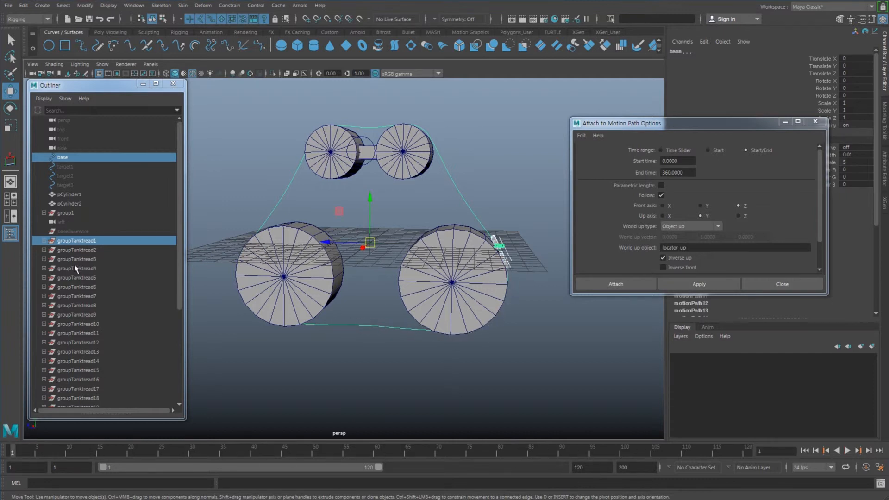
{"action": "left_click", "coordinate": [847, 450]}
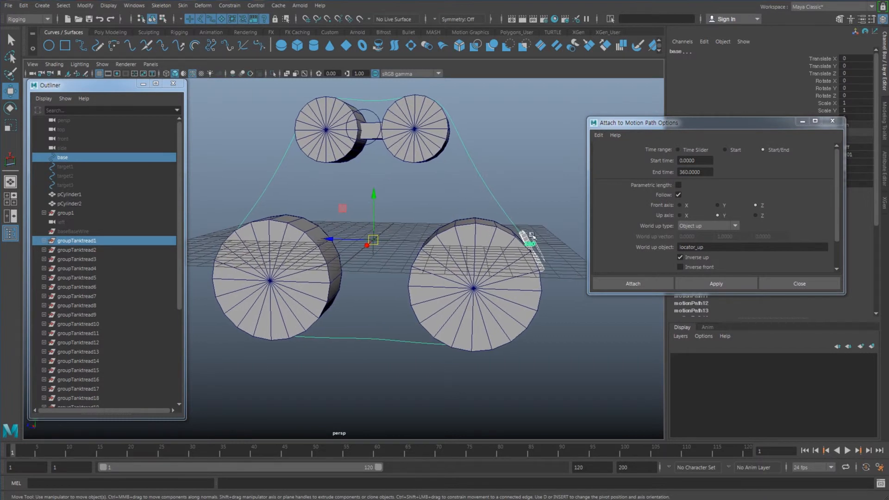
{"action": "left_click", "coordinate": [848, 451]}
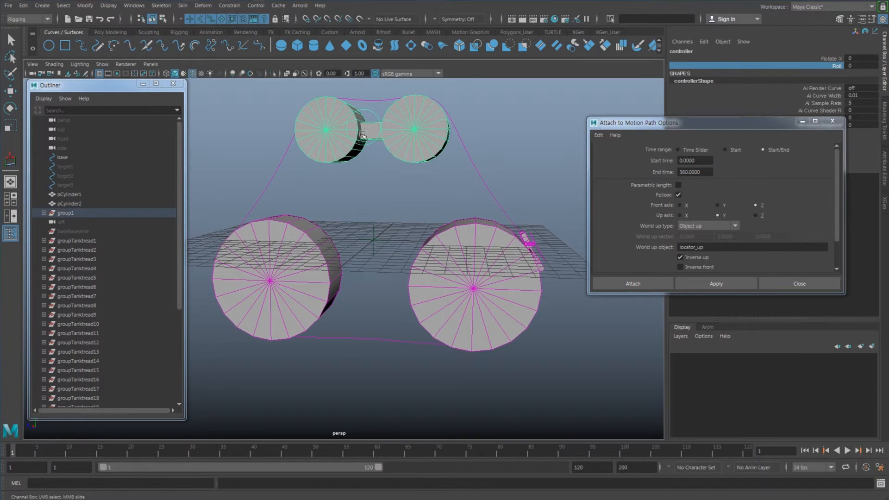
{"action": "mouse_move", "coordinate": [480, 130]}
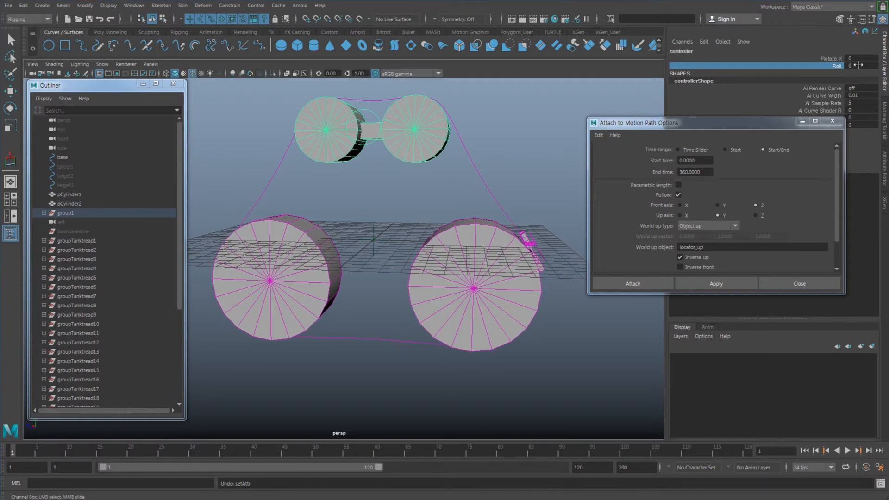
{"action": "mouse_move", "coordinate": [377, 299]}
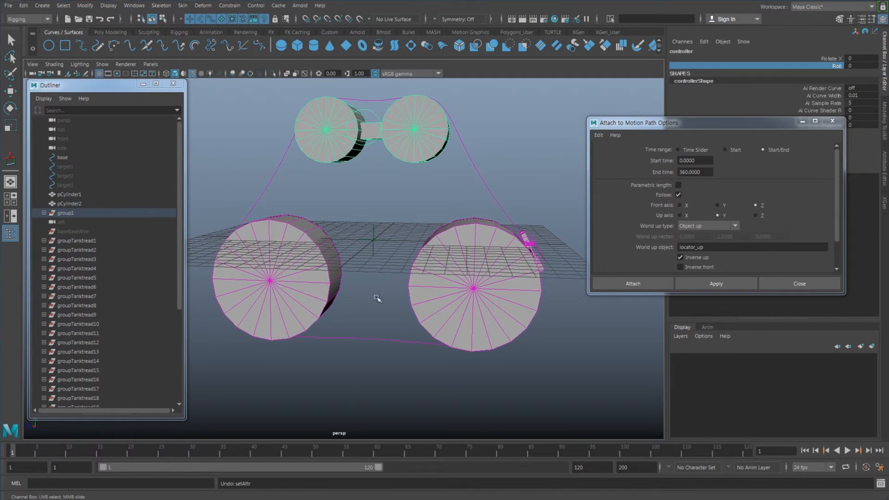
Step: Graph motionPath1's connections in the Node Editor and reposition the window below the wheels
{"action": "left_click", "coordinate": [77, 241]}
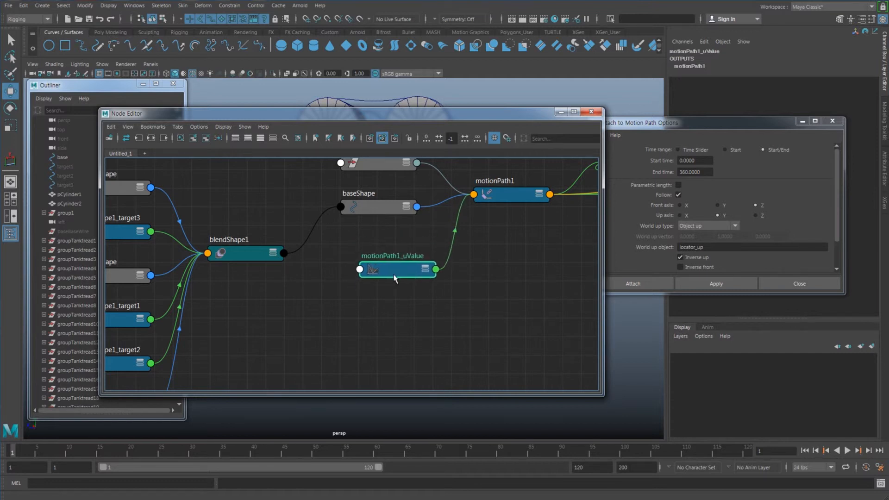
{"action": "left_click_drag", "start_coordinate": [397, 270], "coordinate": [384, 262]}
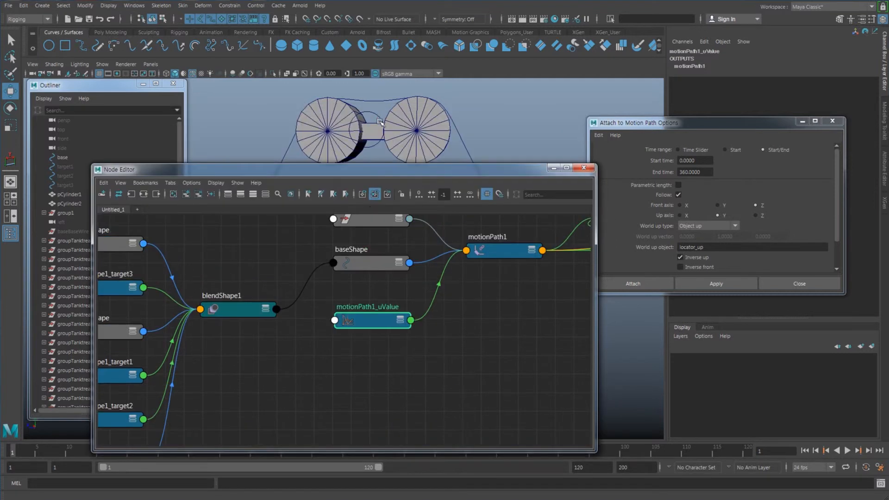
{"action": "mouse_move", "coordinate": [383, 109]}
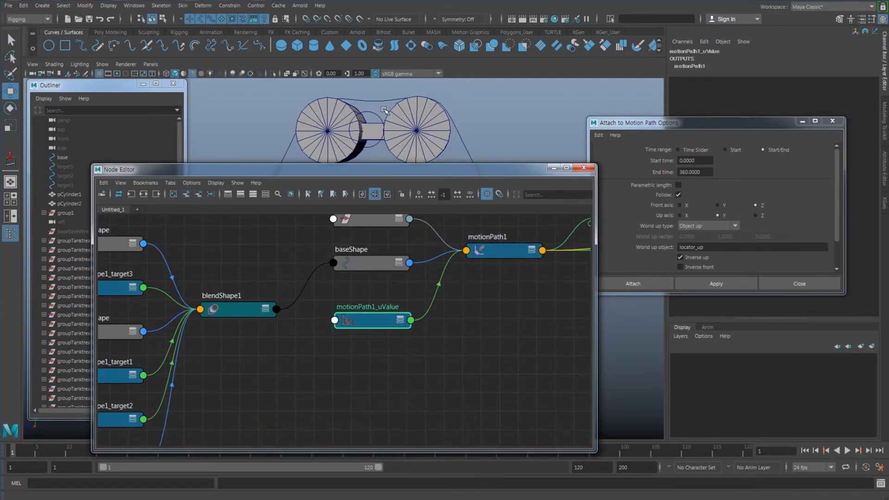
Step: Load controller's roll as the output and motionPath1_uValue as the input in the Connection Editor
{"action": "left_click", "coordinate": [133, 6]}
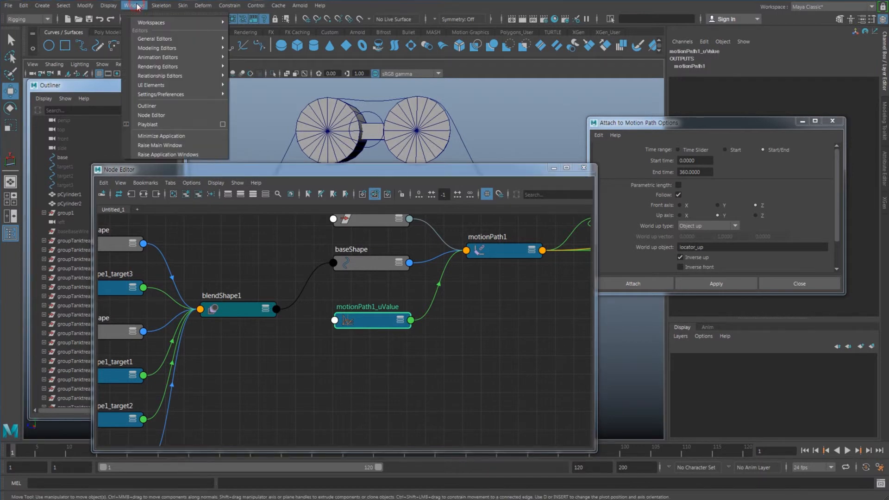
{"action": "mouse_move", "coordinate": [155, 39]}
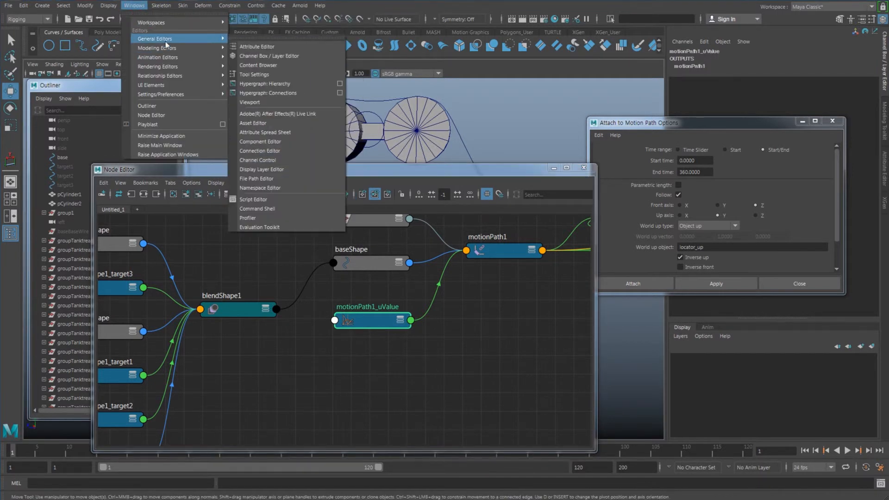
{"action": "mouse_move", "coordinate": [260, 150]}
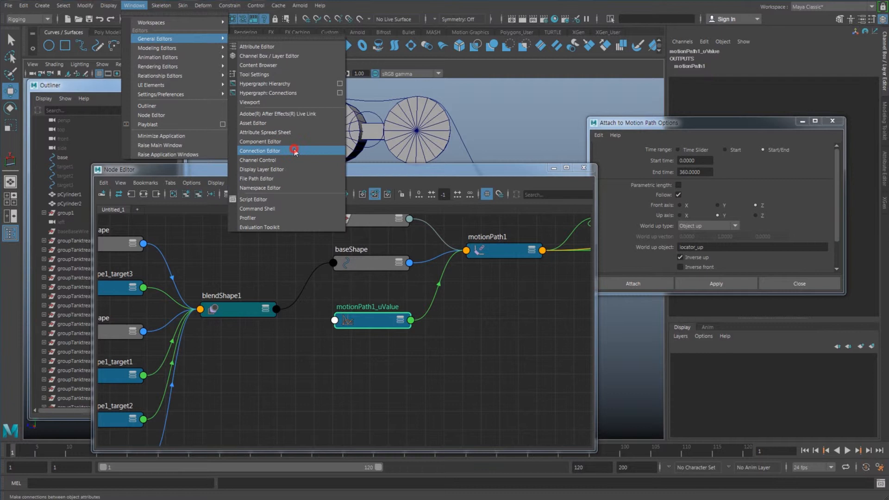
{"action": "left_click", "coordinate": [261, 151]}
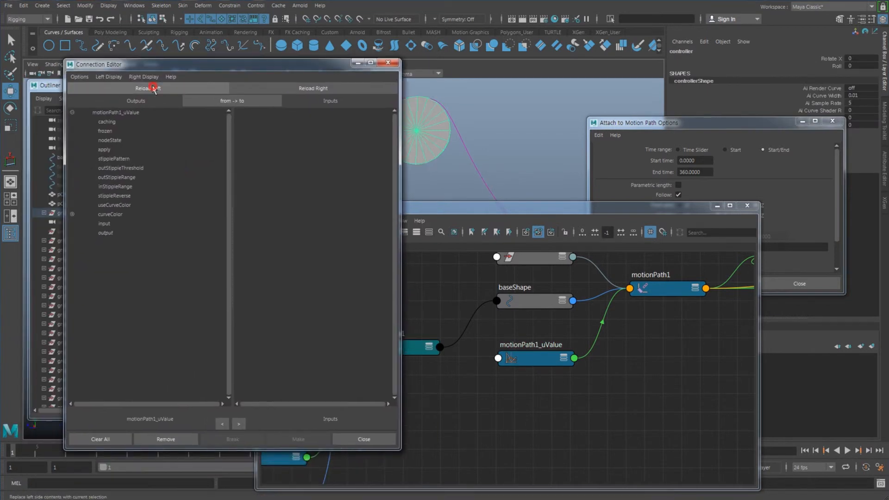
{"action": "left_click", "coordinate": [148, 88]}
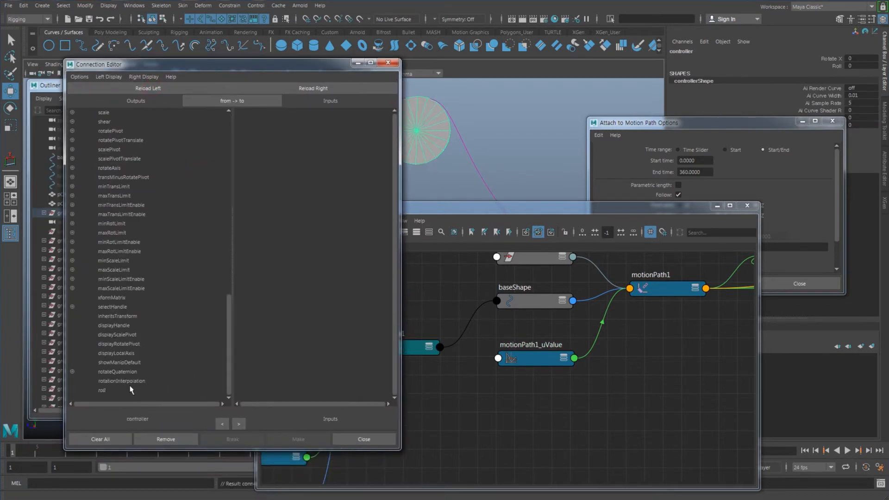
{"action": "left_click", "coordinate": [102, 389]}
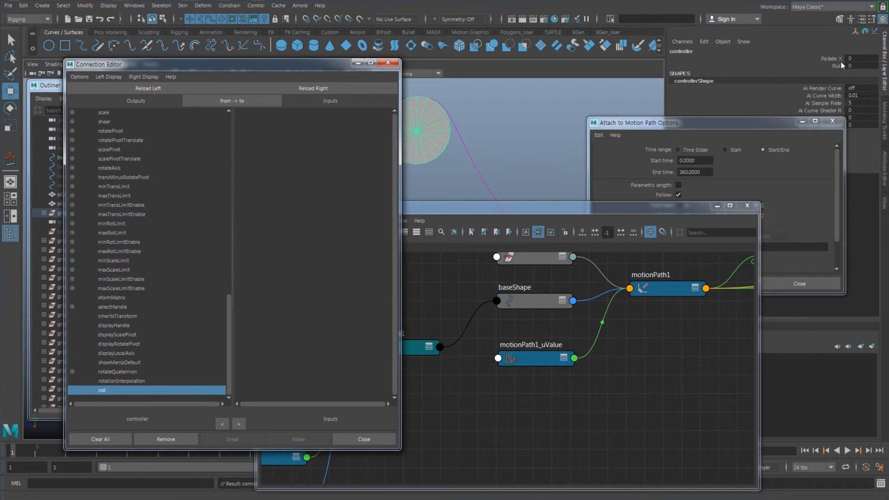
{"action": "mouse_move", "coordinate": [287, 59]}
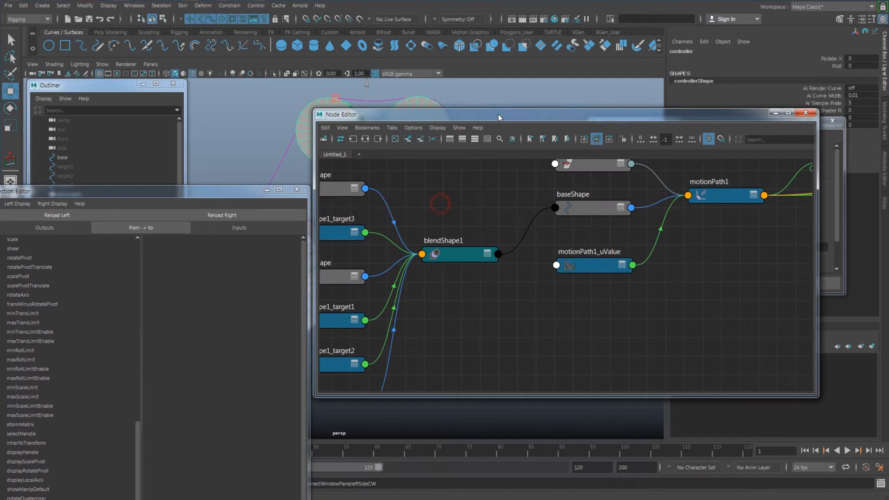
{"action": "left_click", "coordinate": [592, 269]}
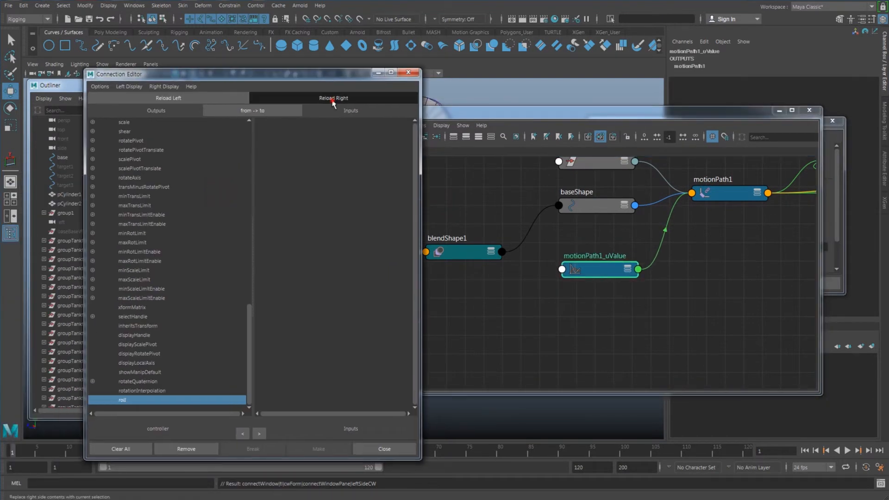
{"action": "left_click", "coordinate": [332, 97]}
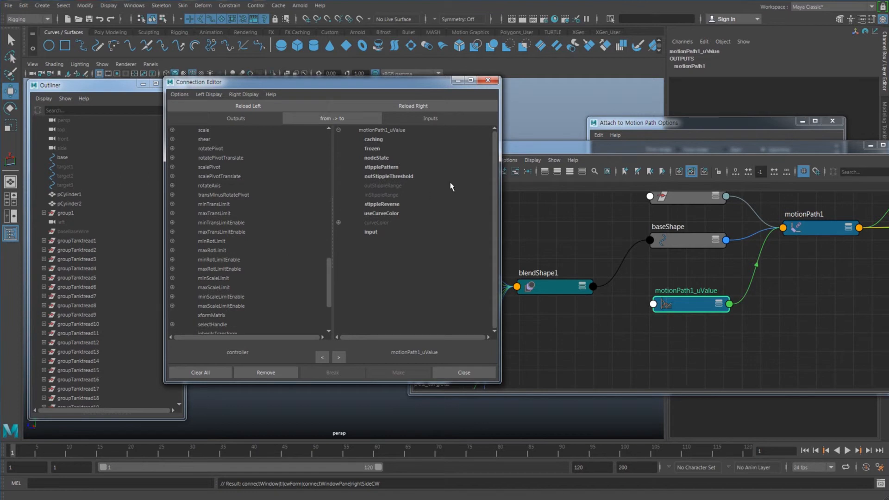
{"action": "mouse_move", "coordinate": [412, 161]}
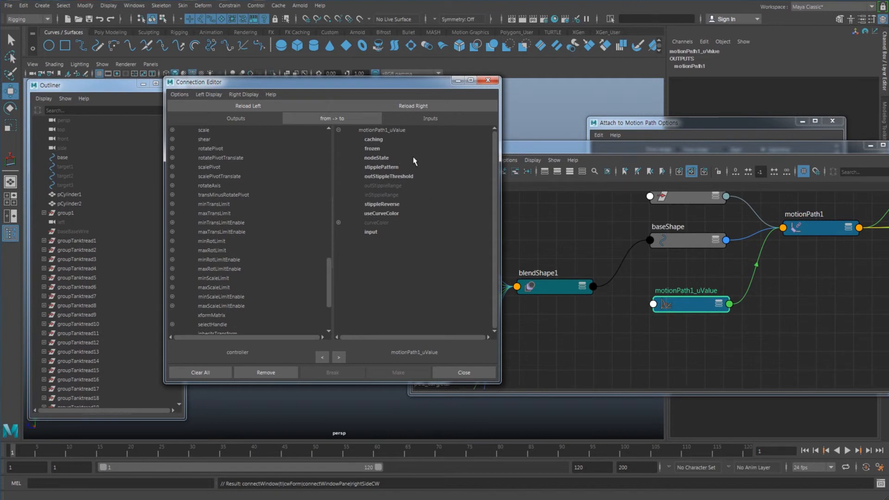
{"action": "mouse_move", "coordinate": [321, 293]}
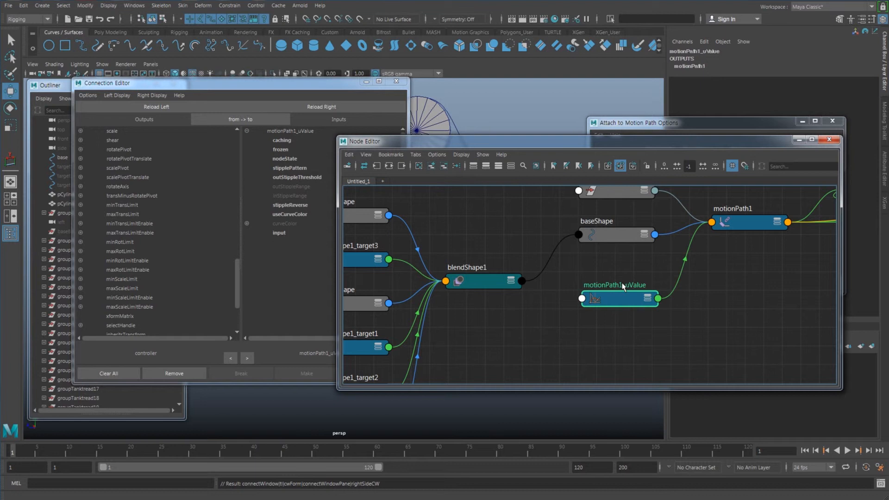
{"action": "mouse_move", "coordinate": [622, 289]}
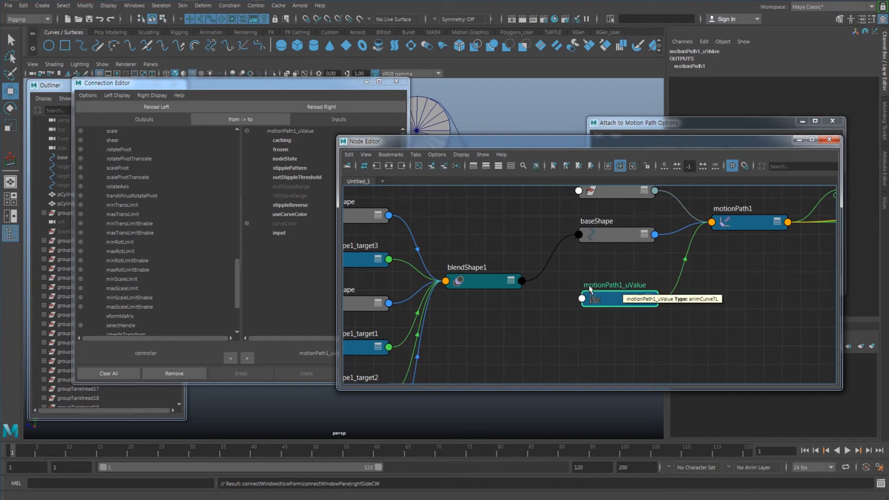
{"action": "mouse_move", "coordinate": [614, 294]}
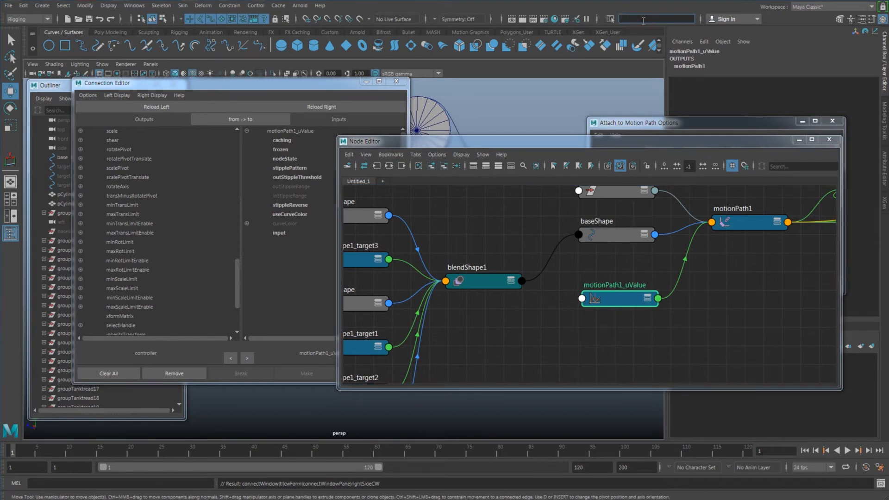
Step: Select every uValue curve node with the wildcard name pattern motionPath*_uValue
{"action": "left_click", "coordinate": [611, 19]}
{"action": "type", "text": "motion"}
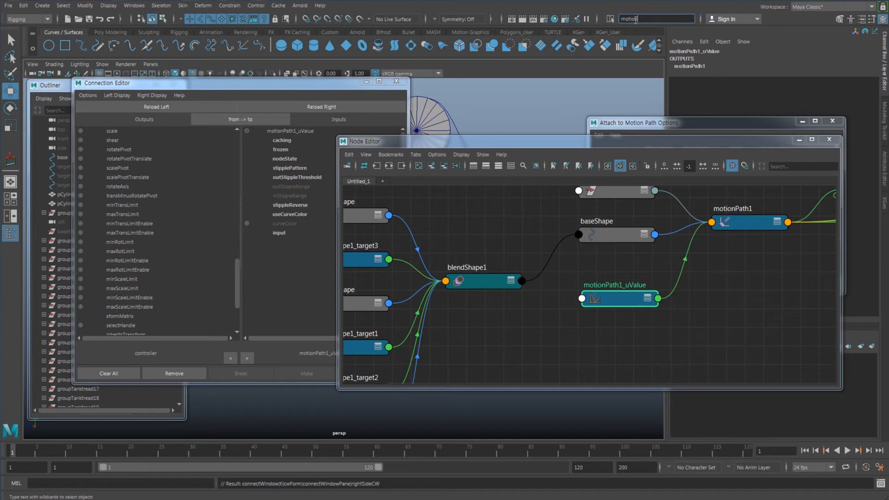
{"action": "type", "text": "Path*"}
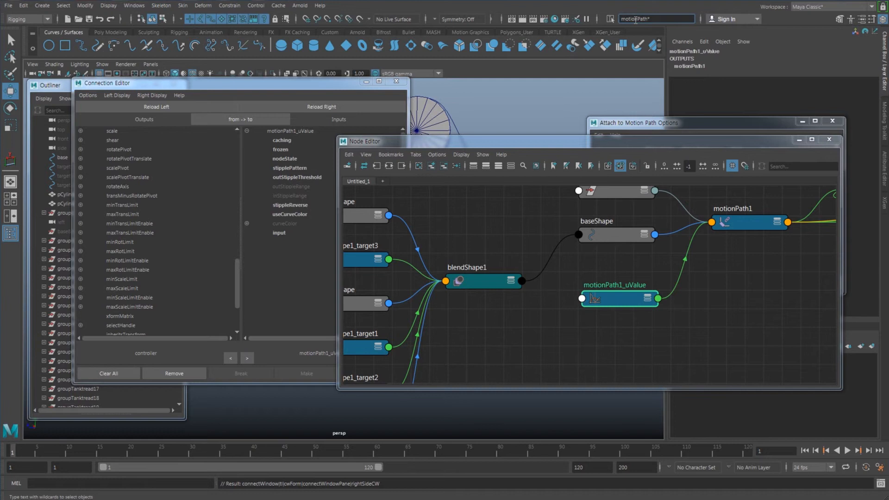
{"action": "type", "text": "_u"}
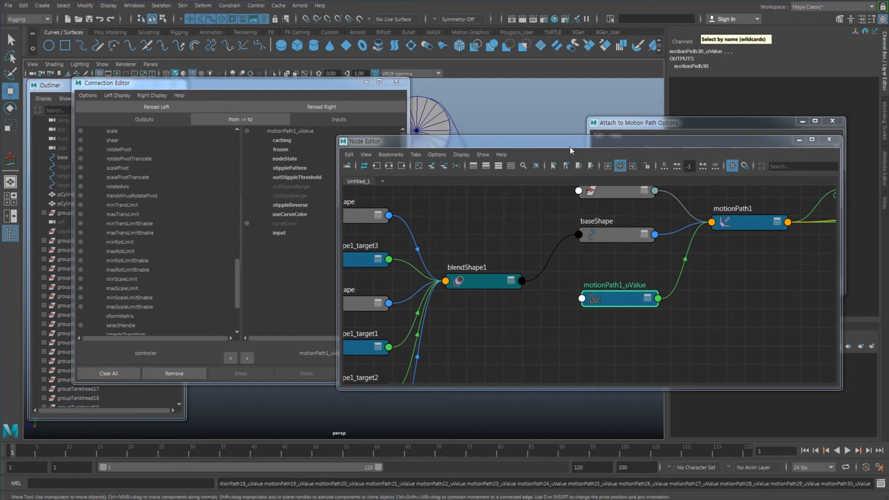
{"action": "mouse_move", "coordinate": [620, 337]}
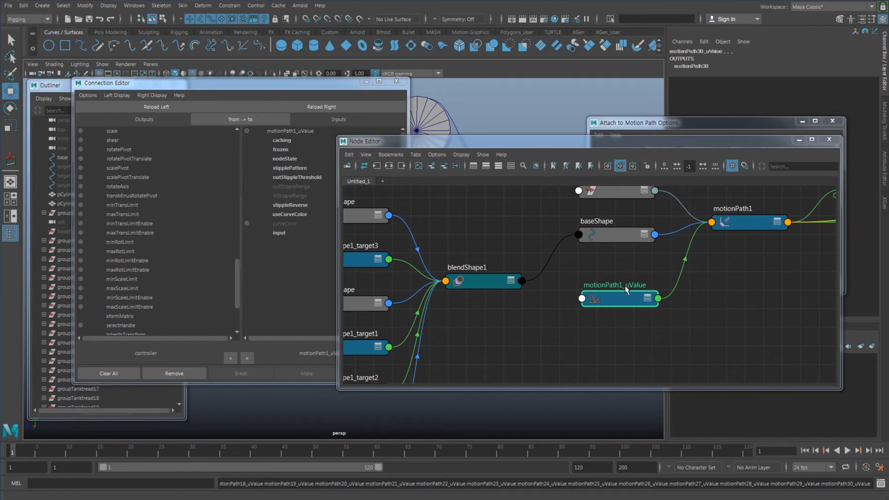
{"action": "mouse_move", "coordinate": [617, 256]}
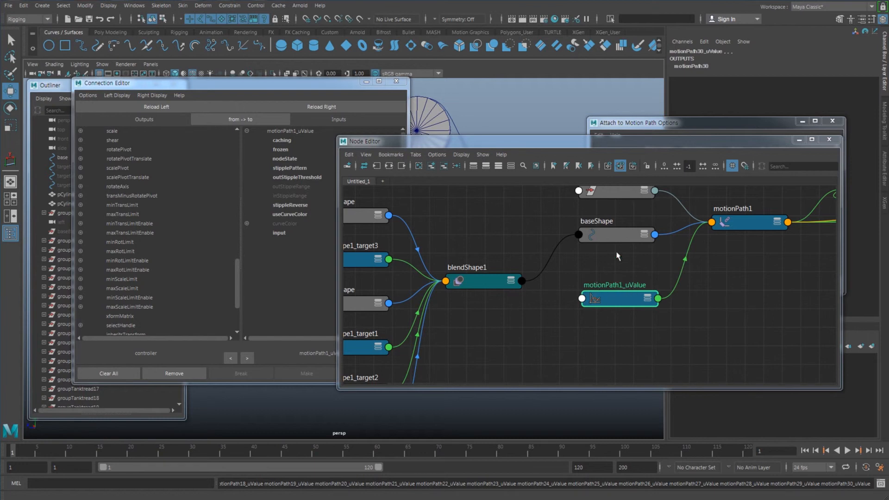
{"action": "mouse_move", "coordinate": [552, 158]}
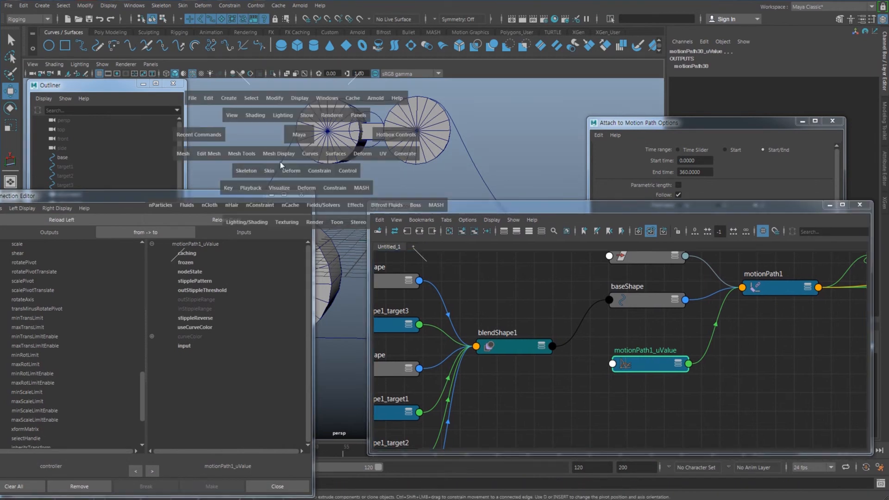
Step: Bring up Set Driven Key via the hotbox and scroll through the thirty listed uValue driven objects
{"action": "left_click", "coordinate": [228, 188]}
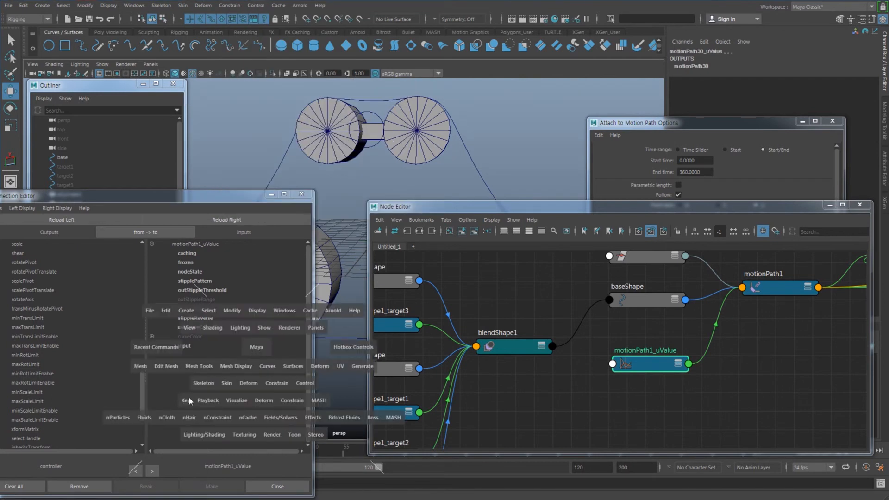
{"action": "left_click", "coordinate": [210, 157]}
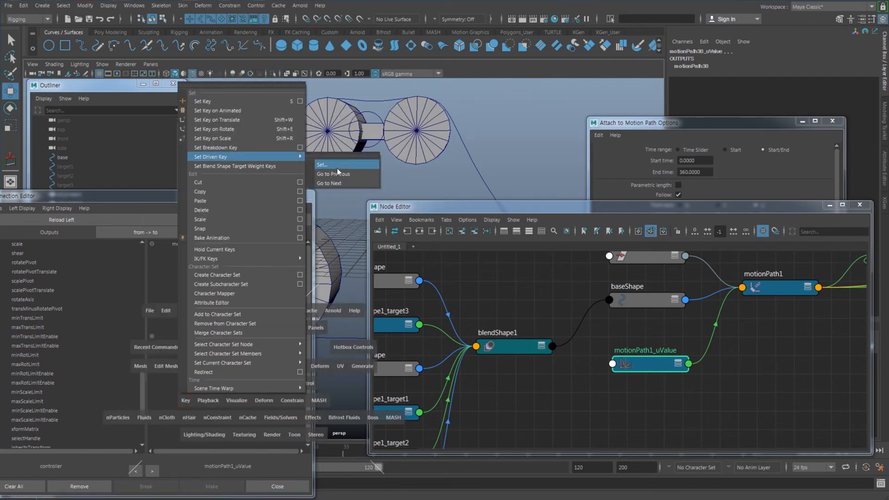
{"action": "left_click", "coordinate": [321, 165]}
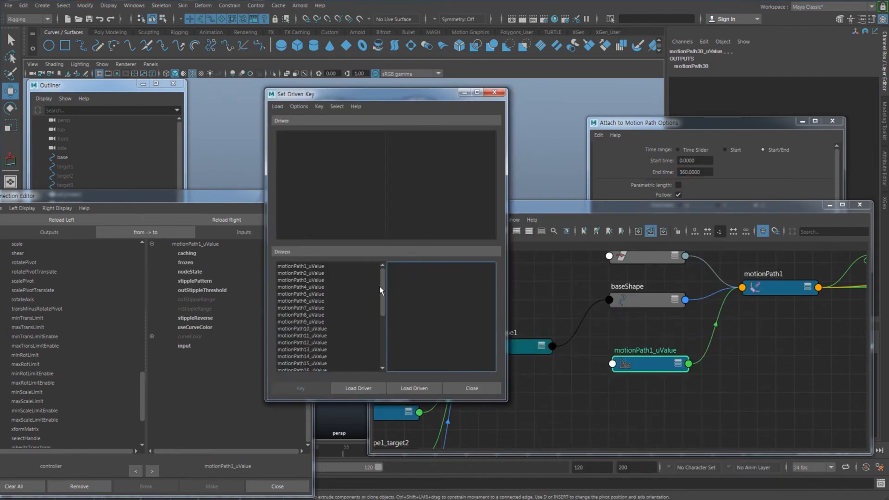
{"action": "scroll", "scroll_direction": "down", "scroll_amount": 3}
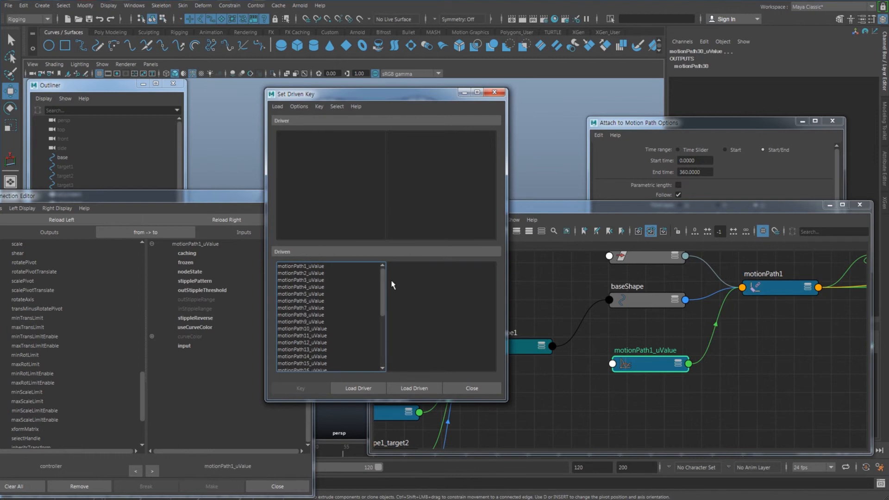
{"action": "scroll", "scroll_direction": "down", "scroll_amount": 3}
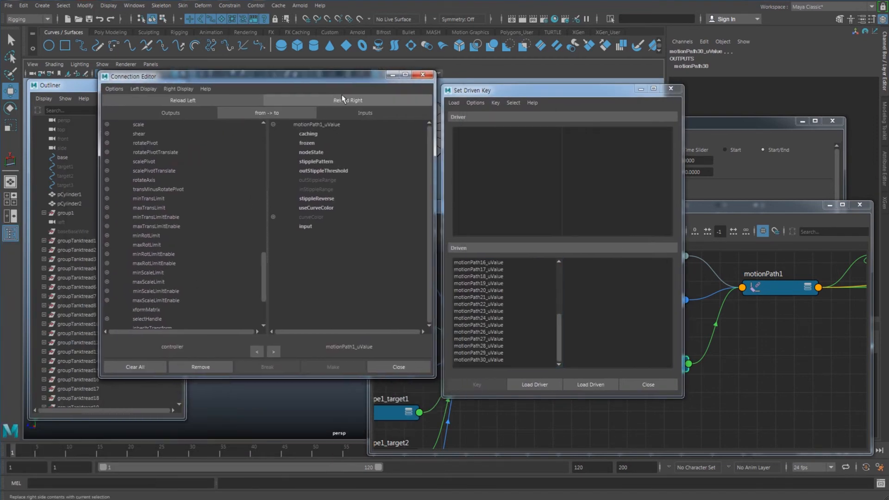
Step: Reload the uValue curves on the right and connect roll to each one's input, including motionPath20 and motionPath29
{"action": "left_click", "coordinate": [347, 100]}
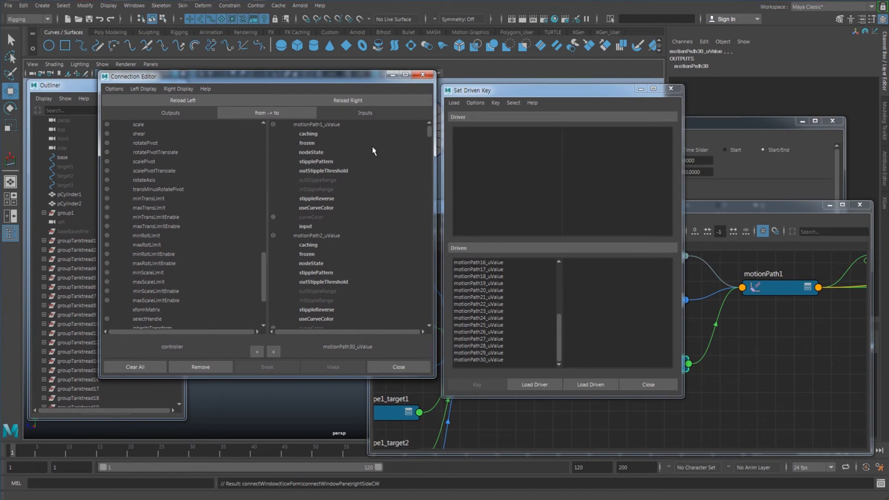
{"action": "left_click", "coordinate": [136, 319]}
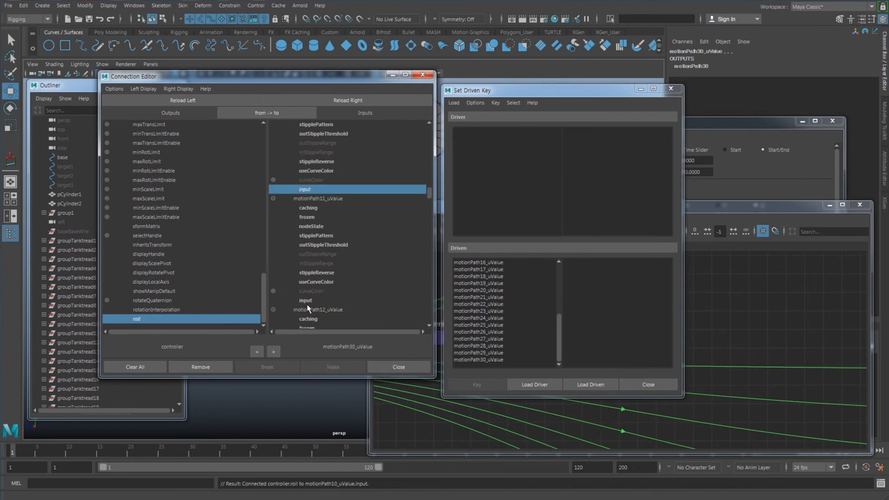
{"action": "left_click", "coordinate": [304, 263]}
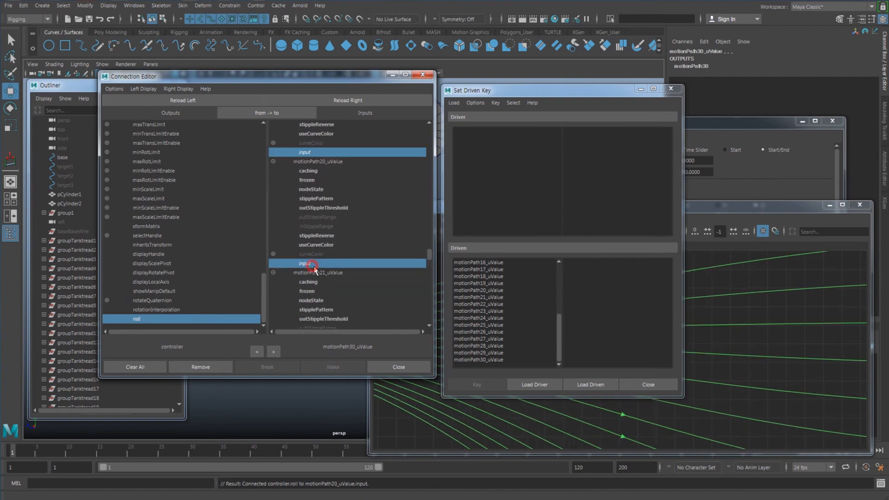
{"action": "left_click", "coordinate": [305, 263]}
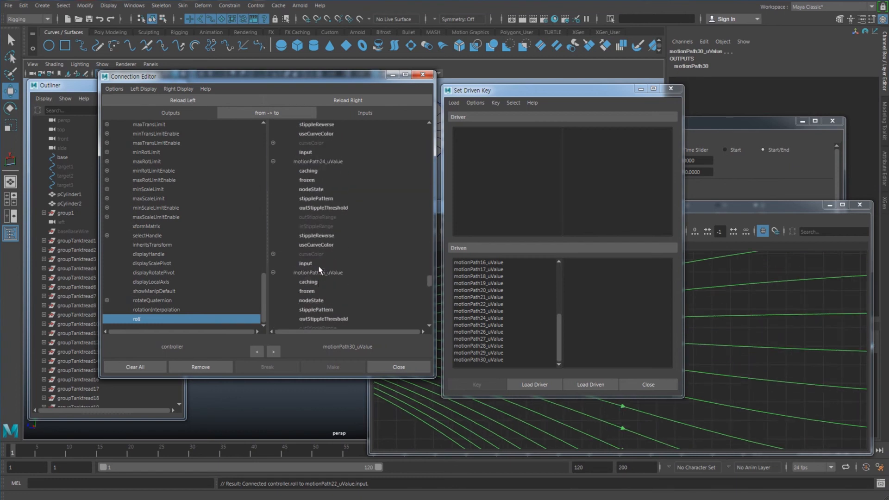
{"action": "left_click", "coordinate": [305, 152]}
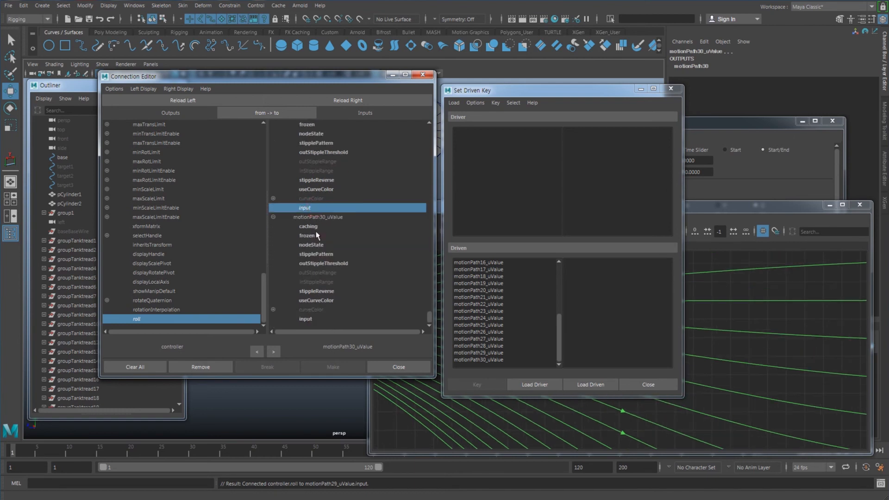
{"action": "left_click", "coordinate": [305, 319]}
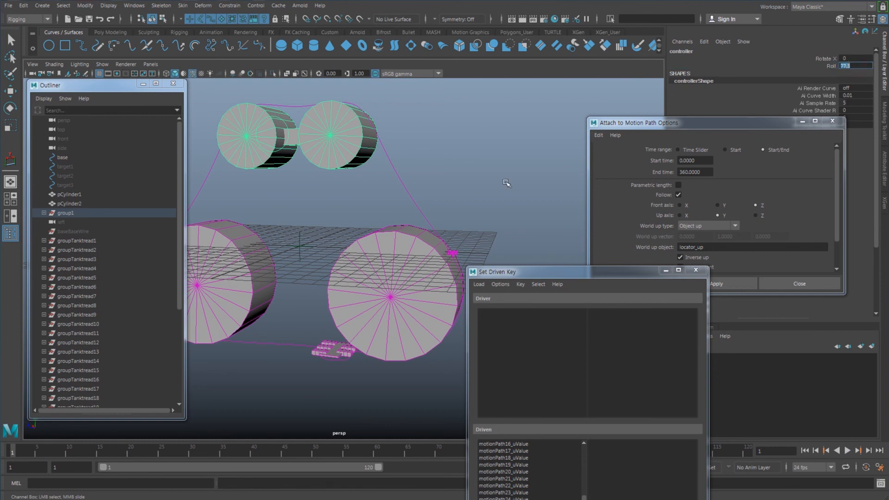
{"action": "mouse_move", "coordinate": [442, 239]}
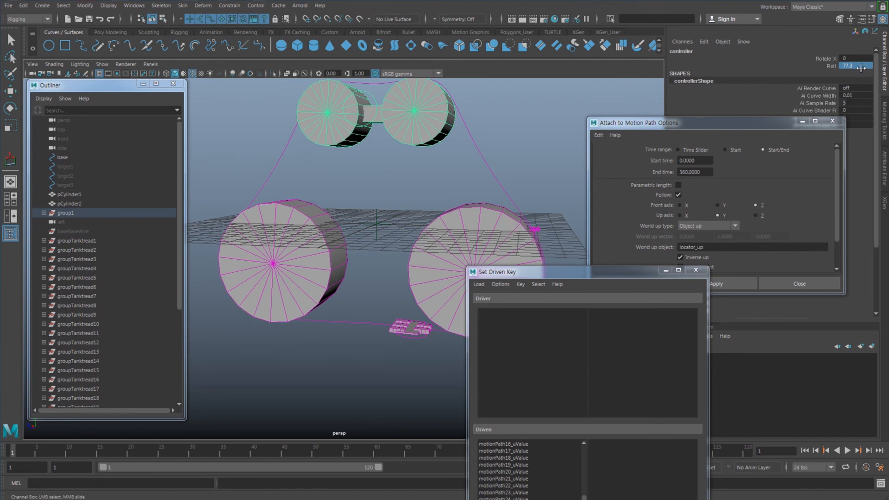
Step: Raise the controller's Roll to about 77 so the tread piece slides along the path around the wheels
{"action": "left_click", "coordinate": [853, 66]}
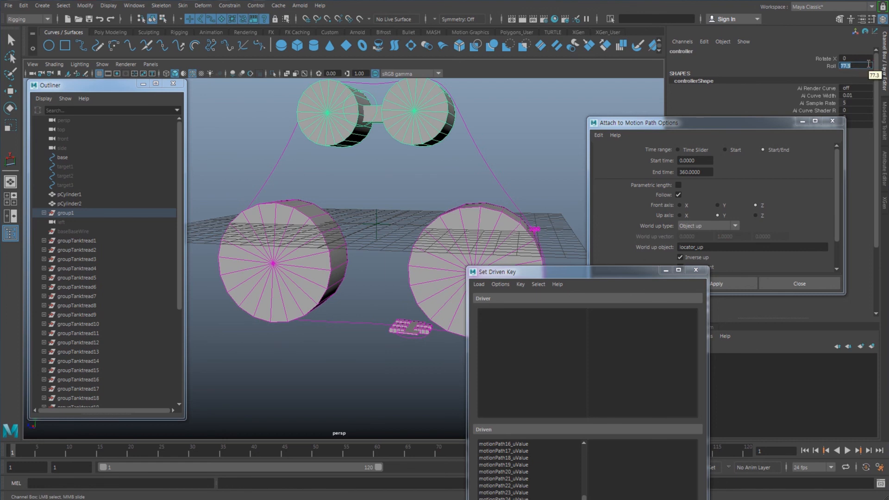